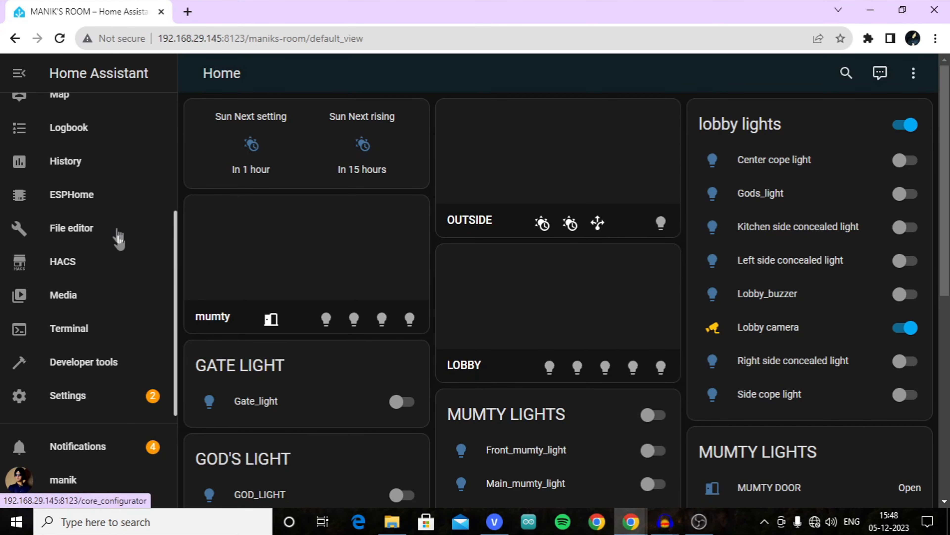
- Bring up the ESPHome dashboard and begin adding a new device
click(72, 195)
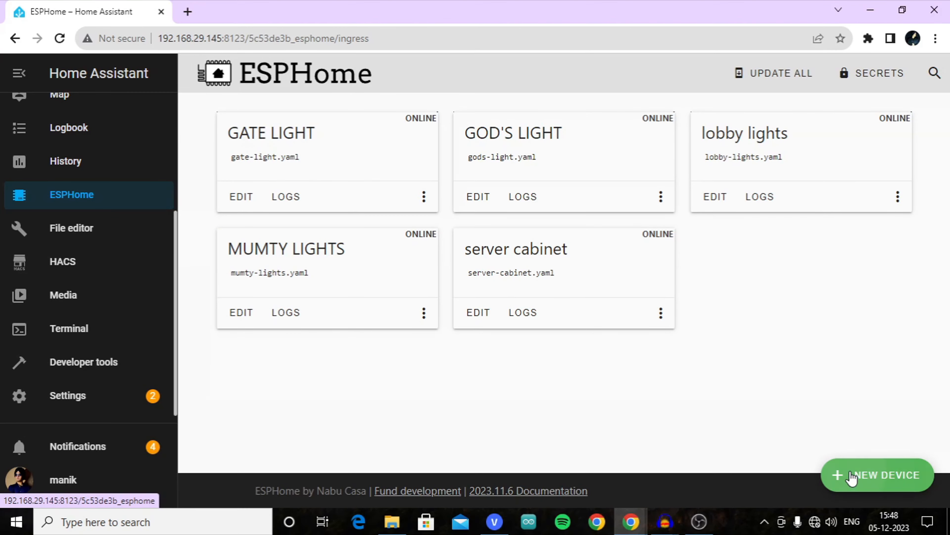
click(877, 475)
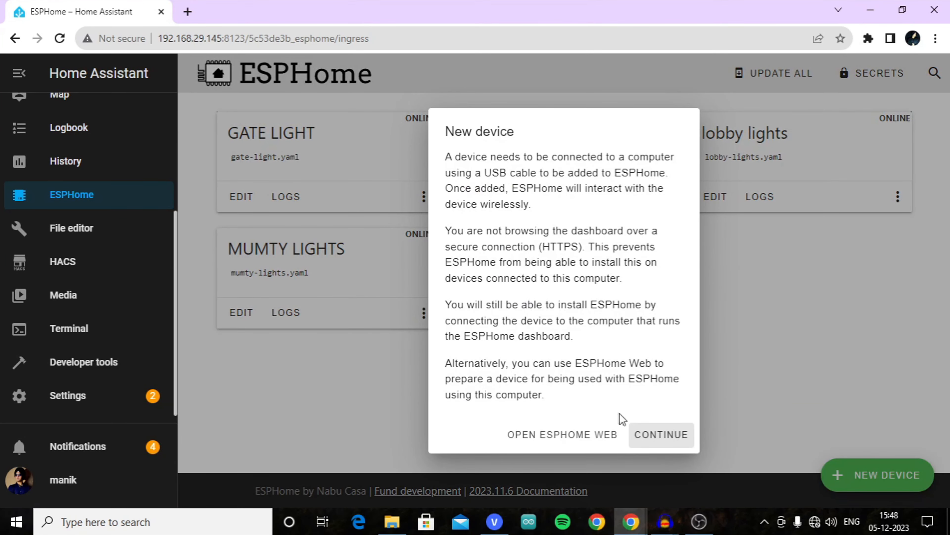
- Name the new device 'varanda-lights' and choose ESP8266 as its board
click(660, 434)
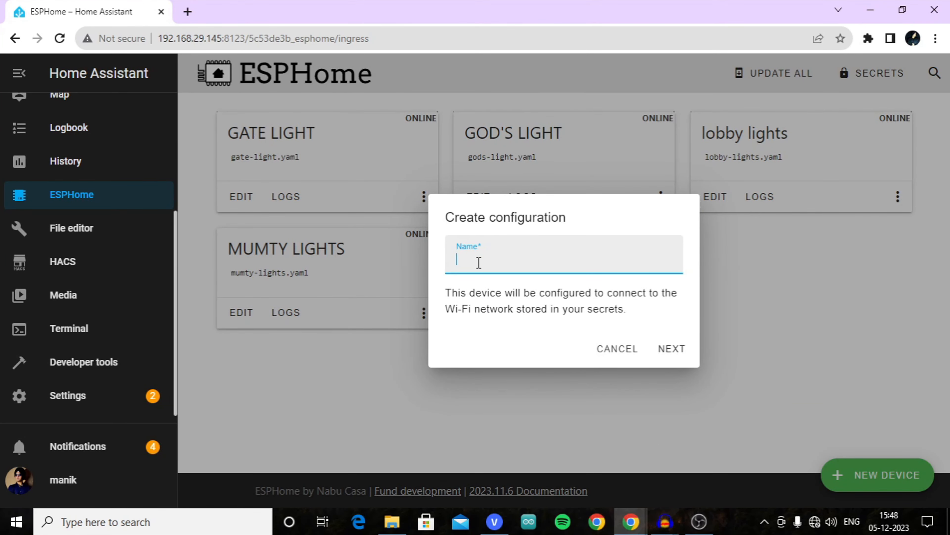
click(562, 261)
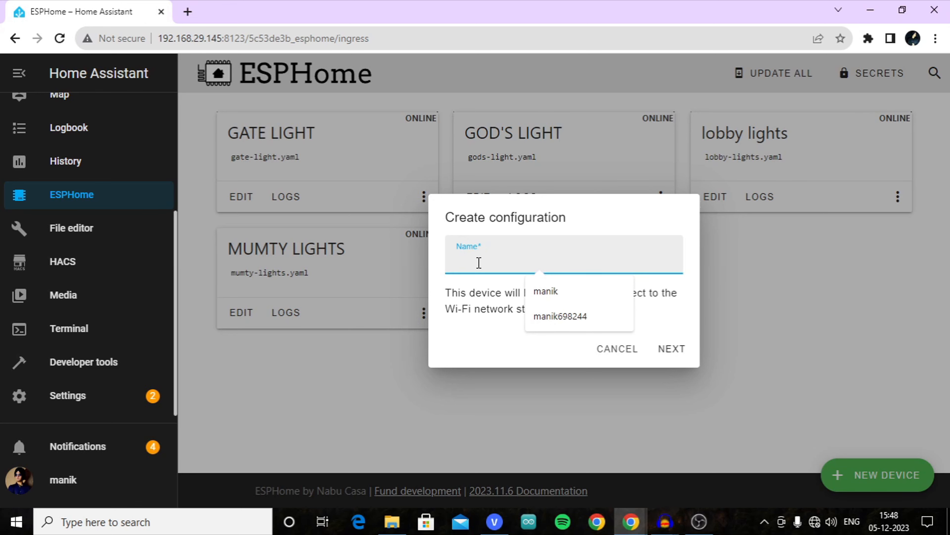
text(varanda)
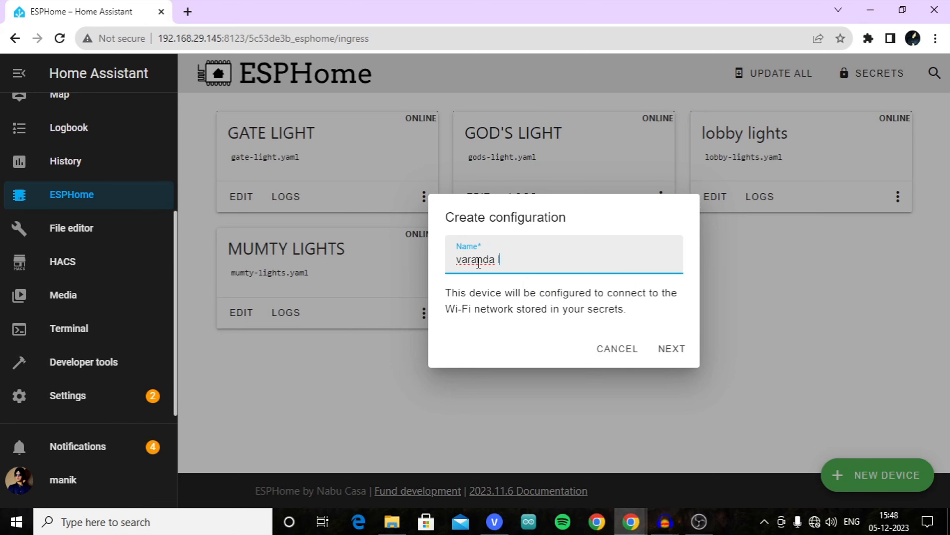
text(lights)
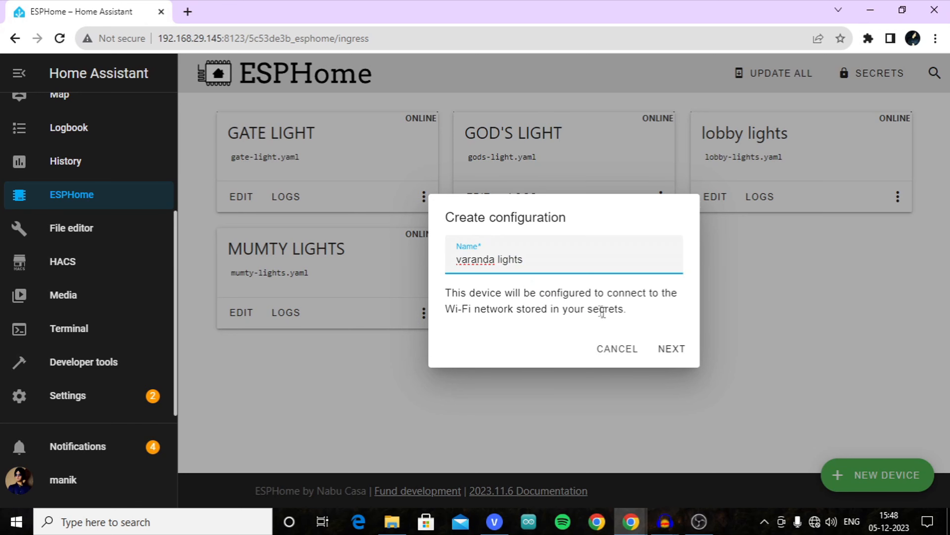
click(671, 348)
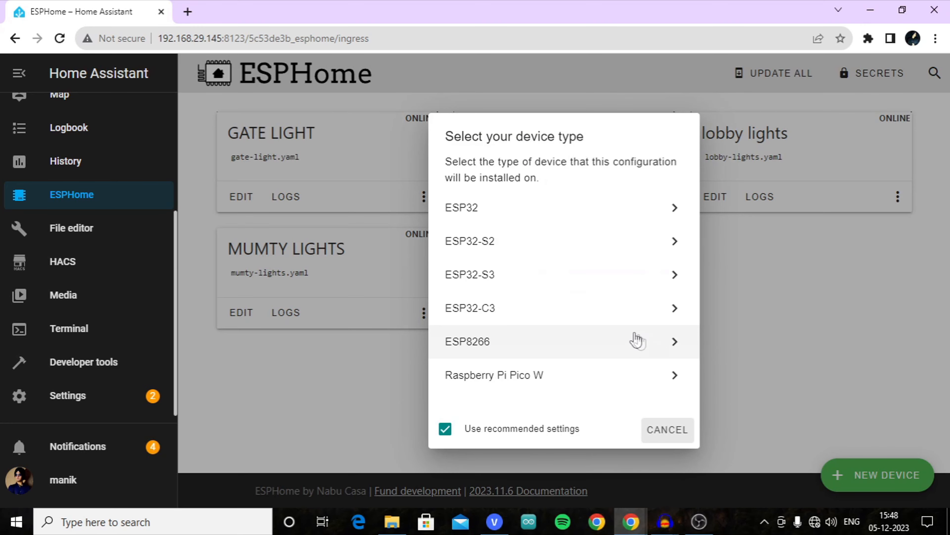
click(467, 341)
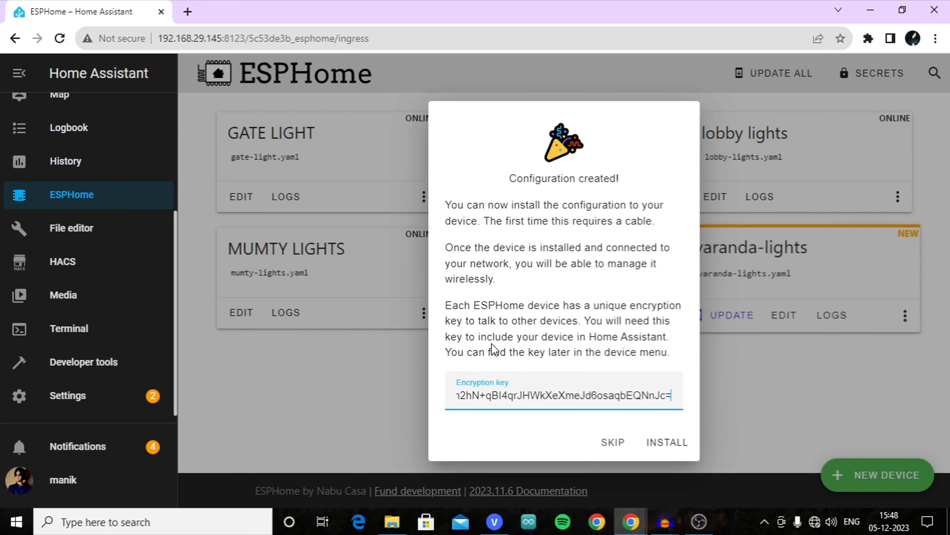
- Install via 'Plug into this computer' and download the varanda-lights project firmware
click(665, 442)
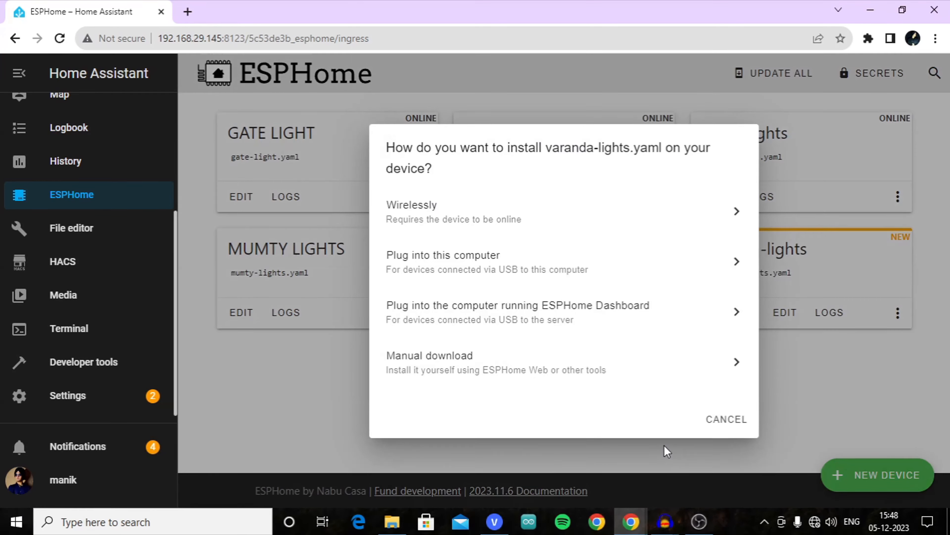
mouse_move(430, 262)
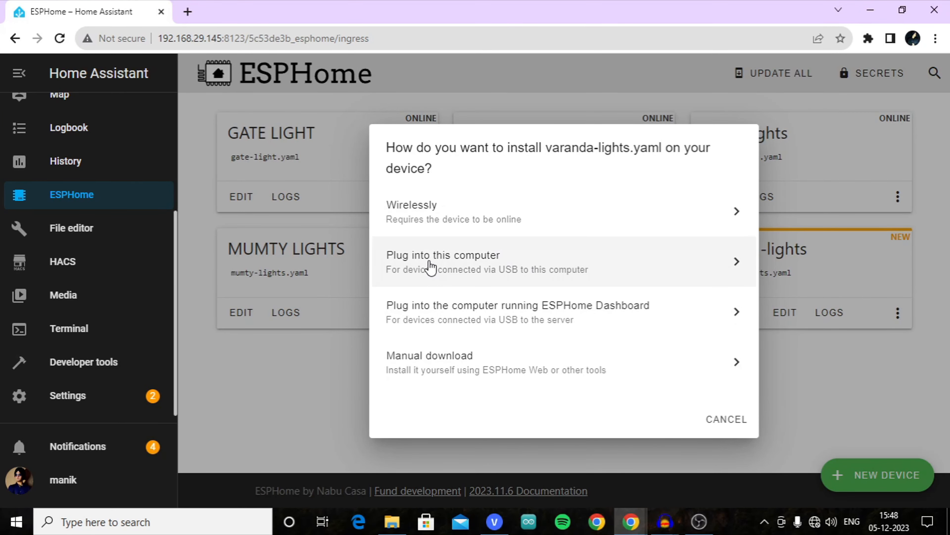
click(443, 255)
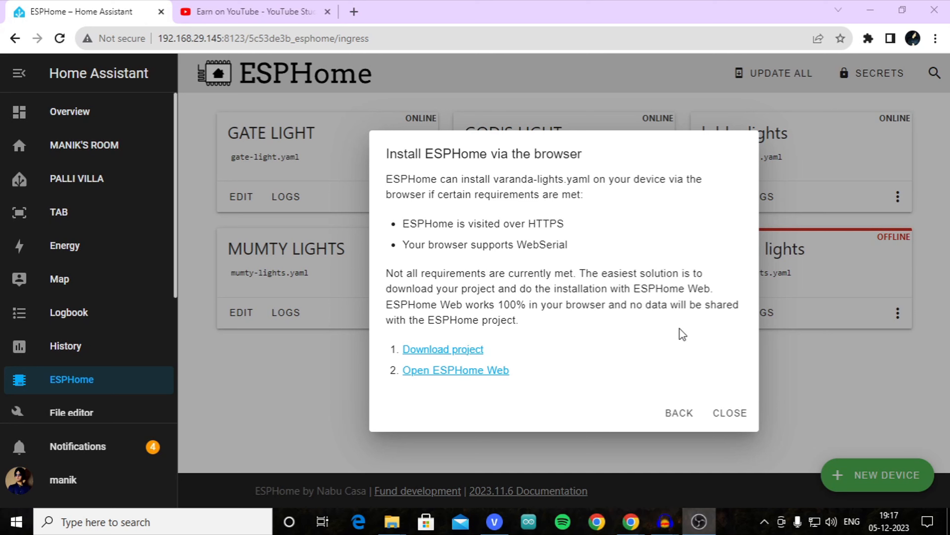
mouse_move(685, 359)
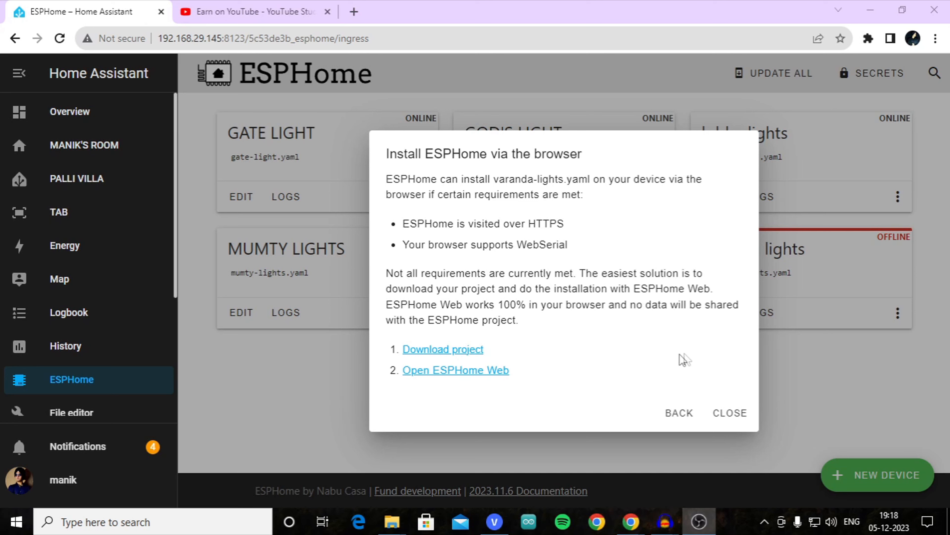
click(443, 349)
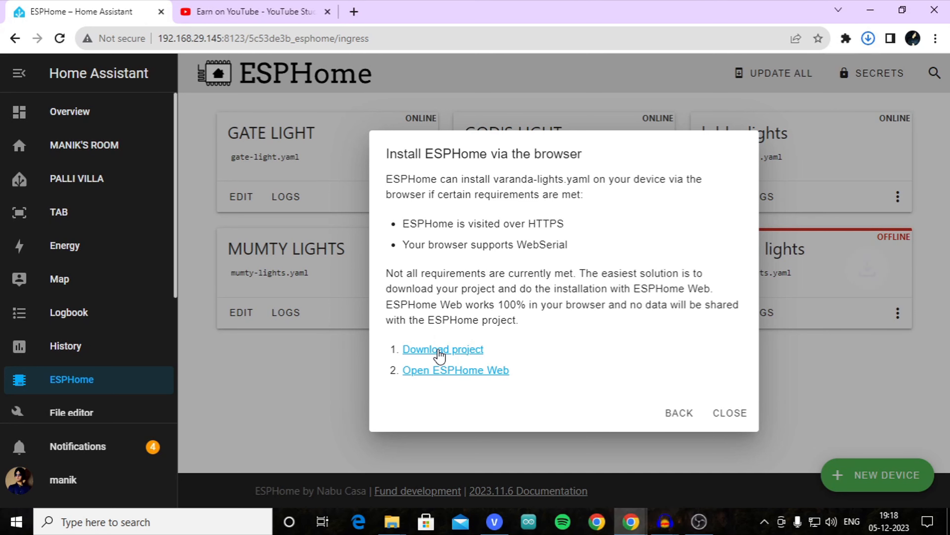
click(442, 348)
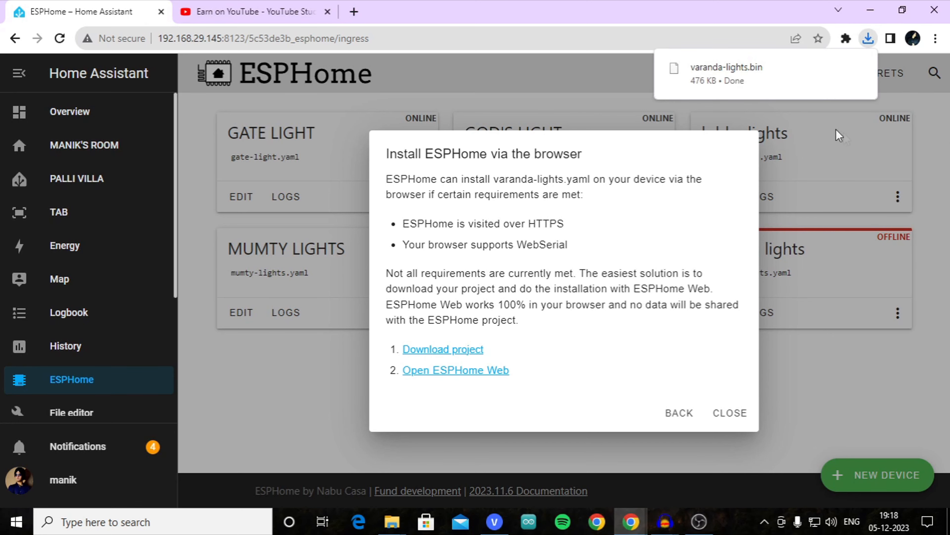
mouse_move(565, 251)
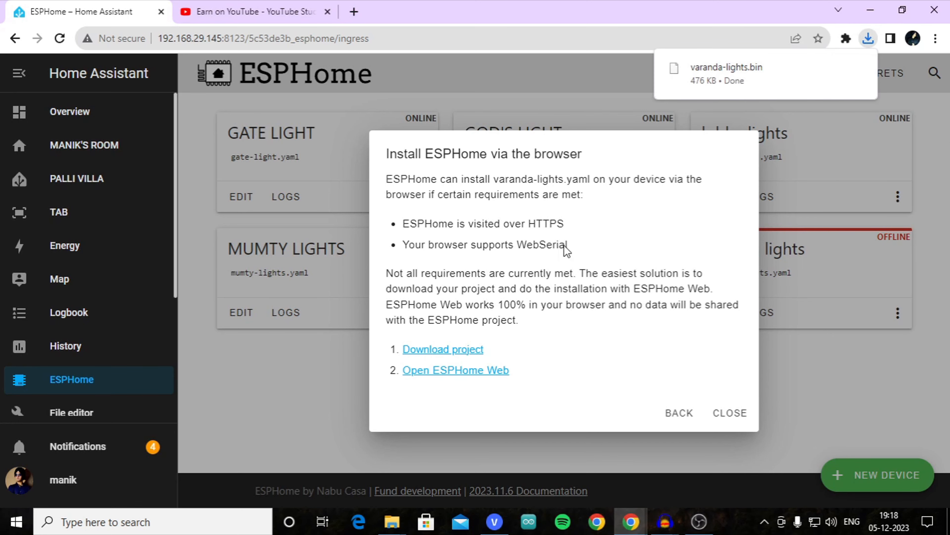
- Launch ESPHome Web and connect it to the COM3 USB serial device
click(456, 370)
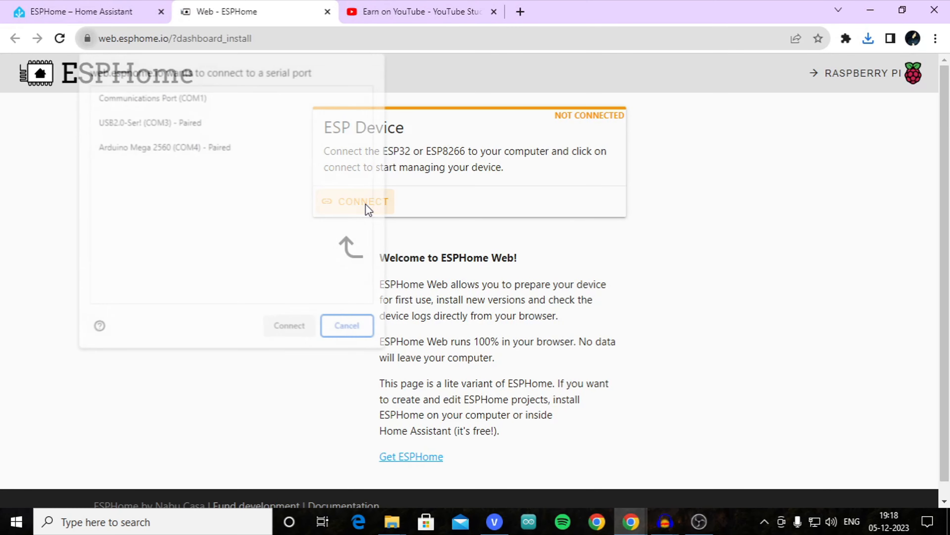
click(359, 202)
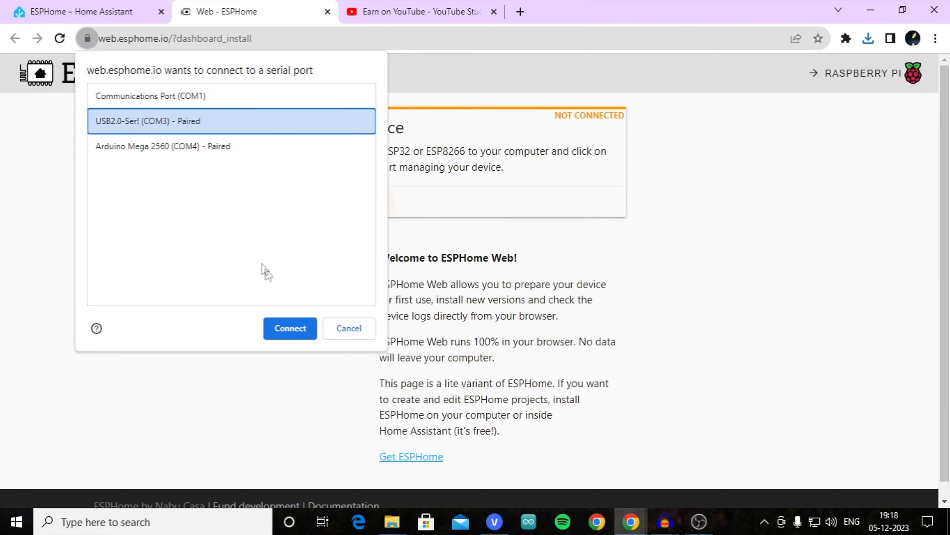
click(289, 327)
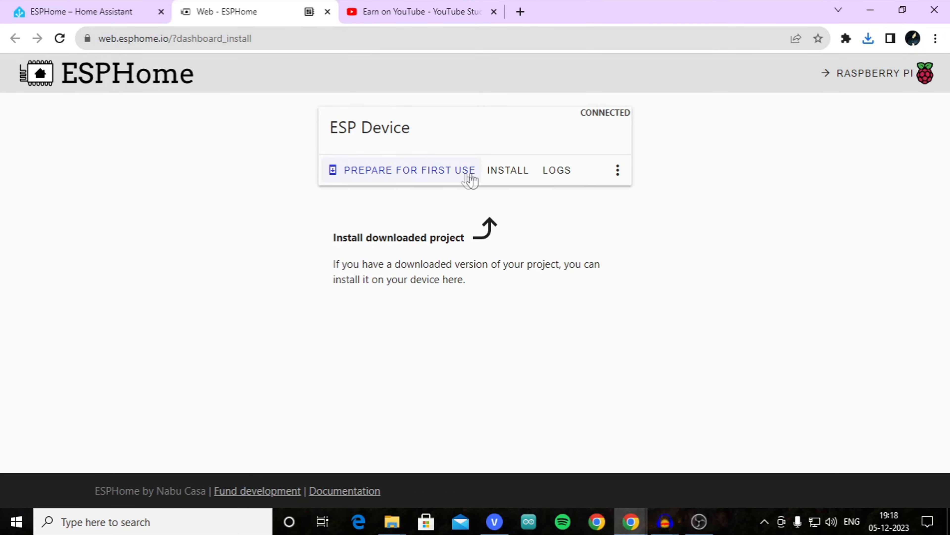
- Choose varanda-lights.bin as the downloaded project and start flashing it to the device
click(409, 170)
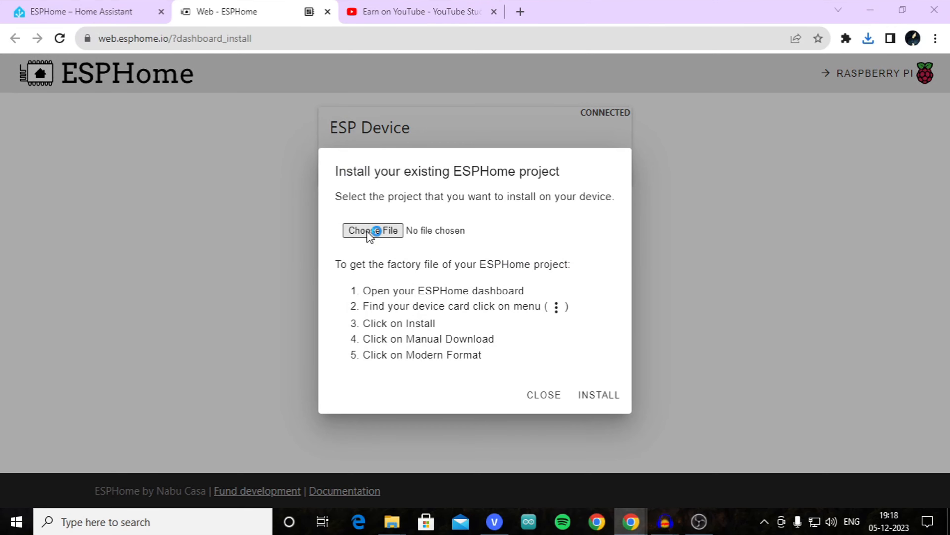
click(372, 230)
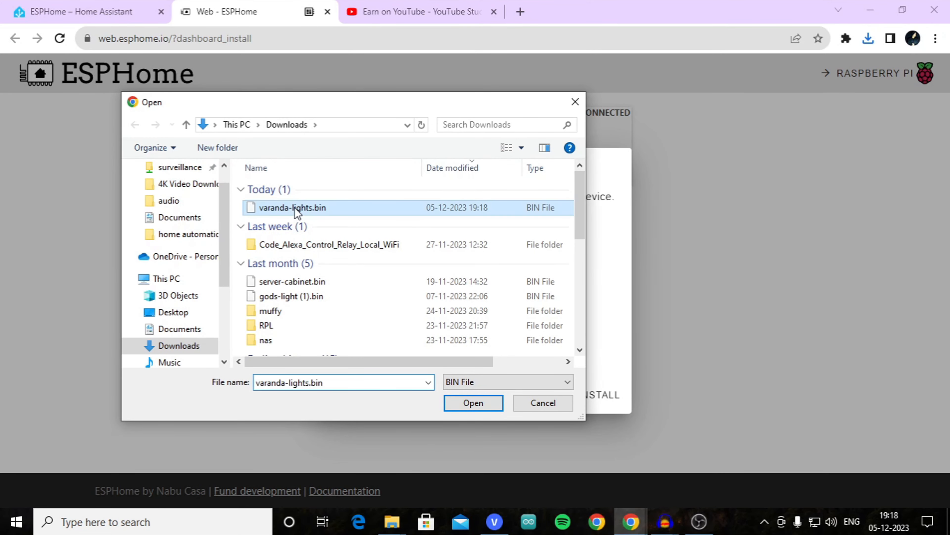
click(473, 402)
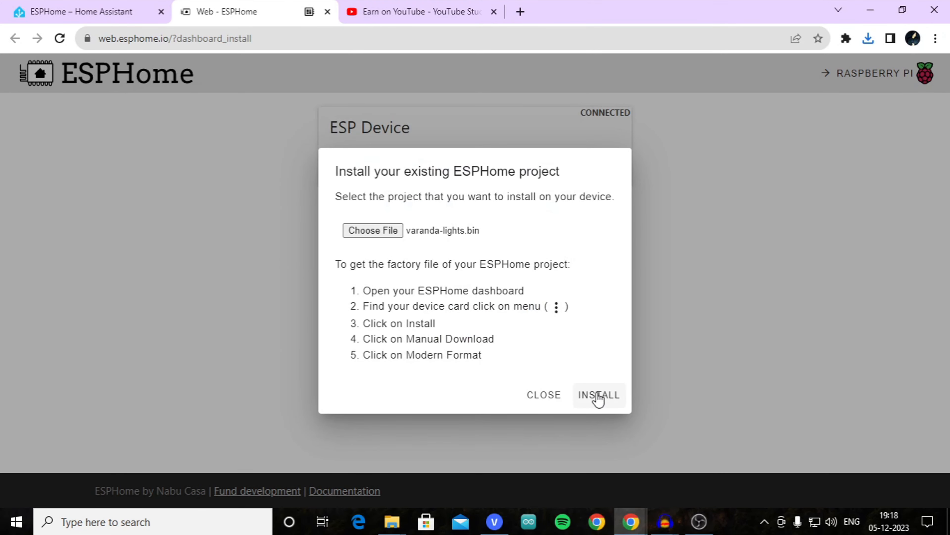
click(598, 394)
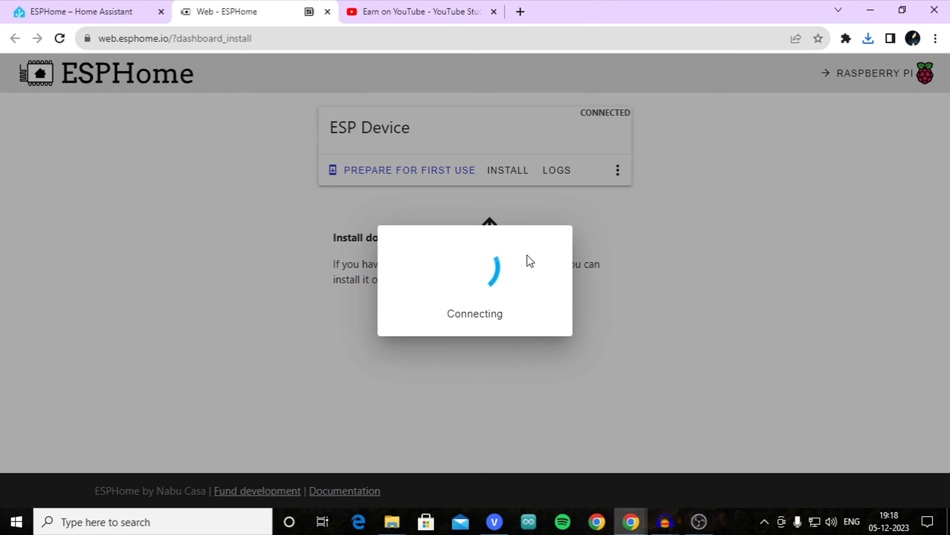